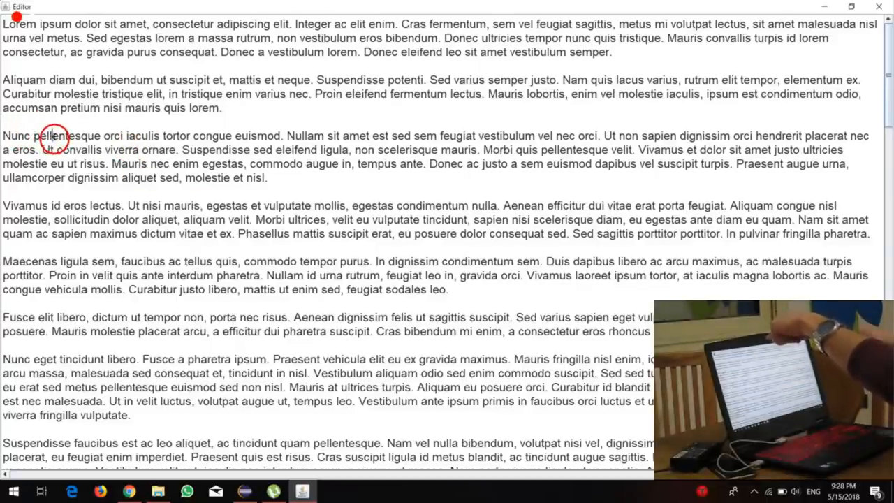
Step: Select the Aliquam dui and Nunc pellentesque paragraphs for smaller, centered formatting
drag(53, 136, 352, 246)
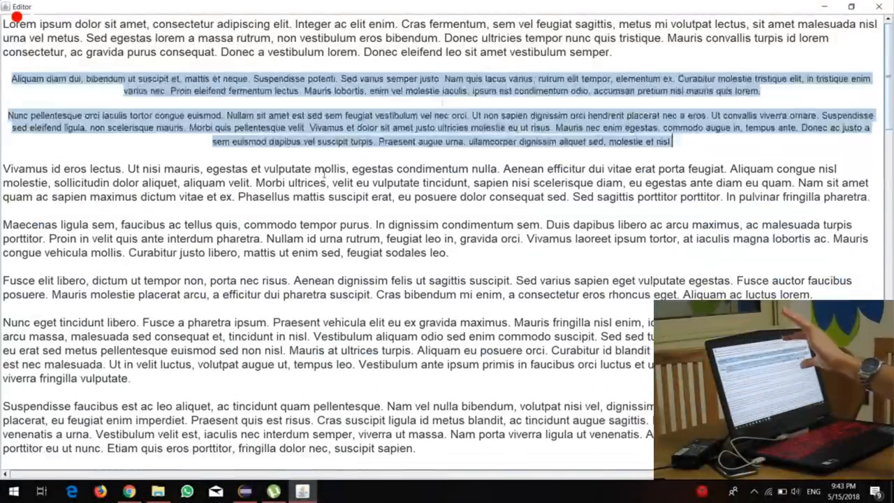
scroll(down, 3)
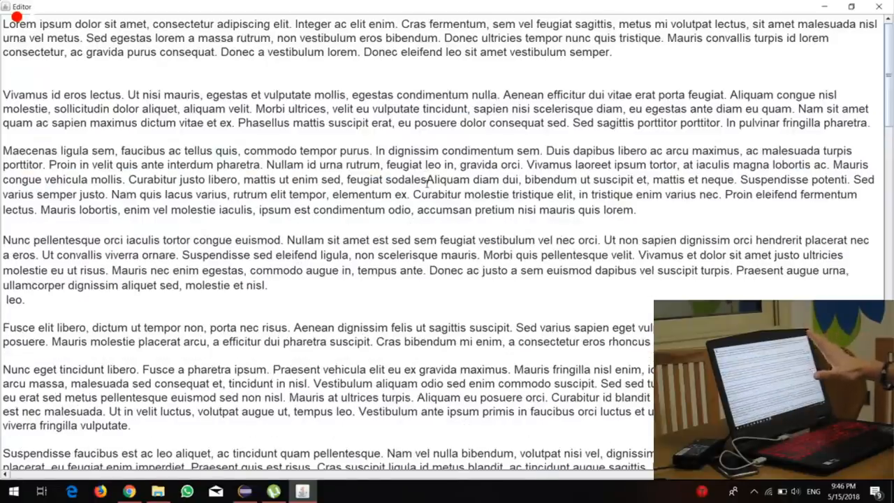
Step: Scroll down to the end of the Maecenas paragraph where the cut paragraphs go
scroll(down, 3)
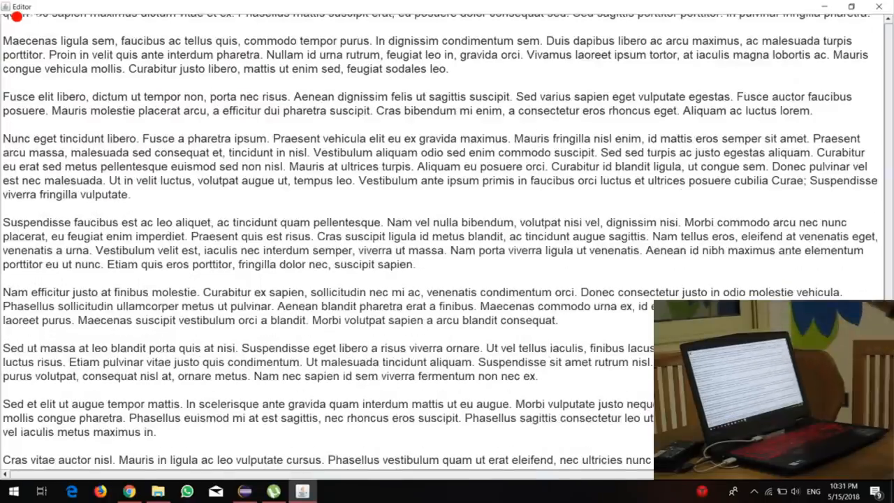
Step: Scroll down to bring the Sed dignissim ligula paragraph into view
scroll(down, 3)
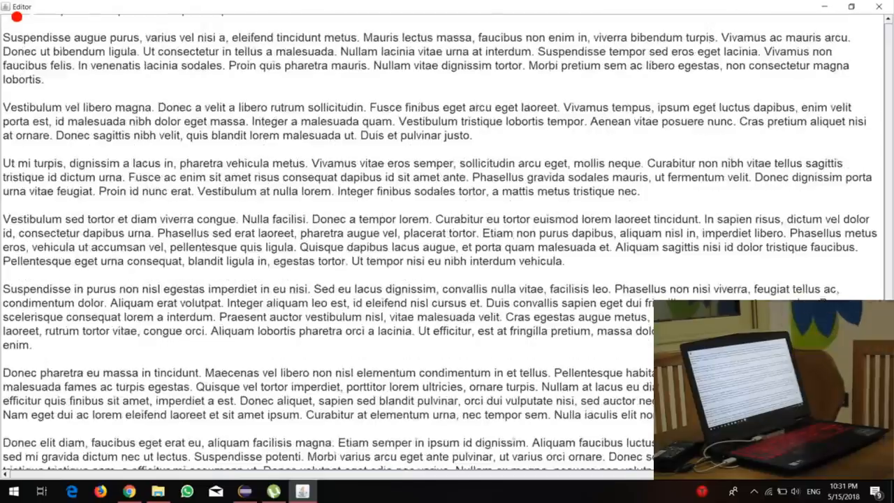
scroll(down, 3)
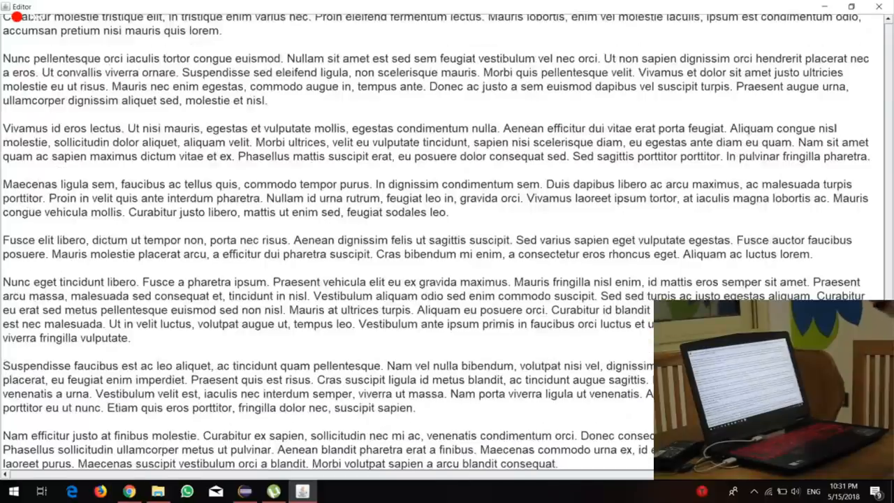
scroll(down, 3)
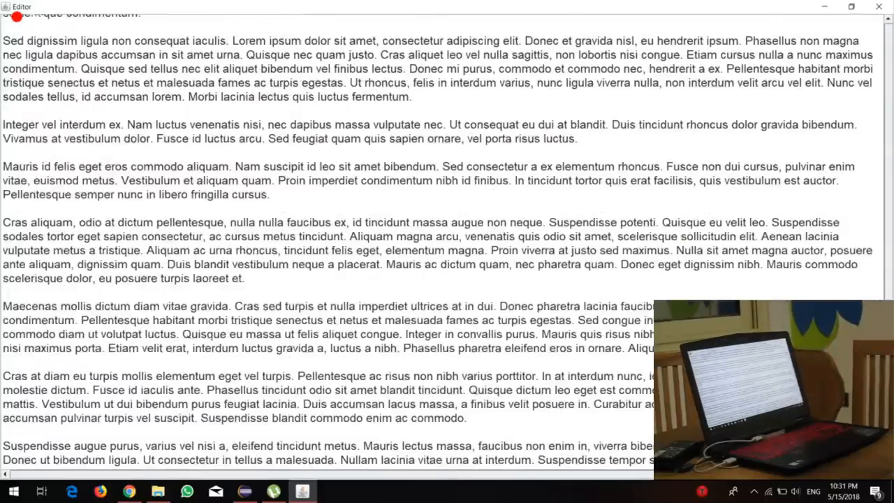